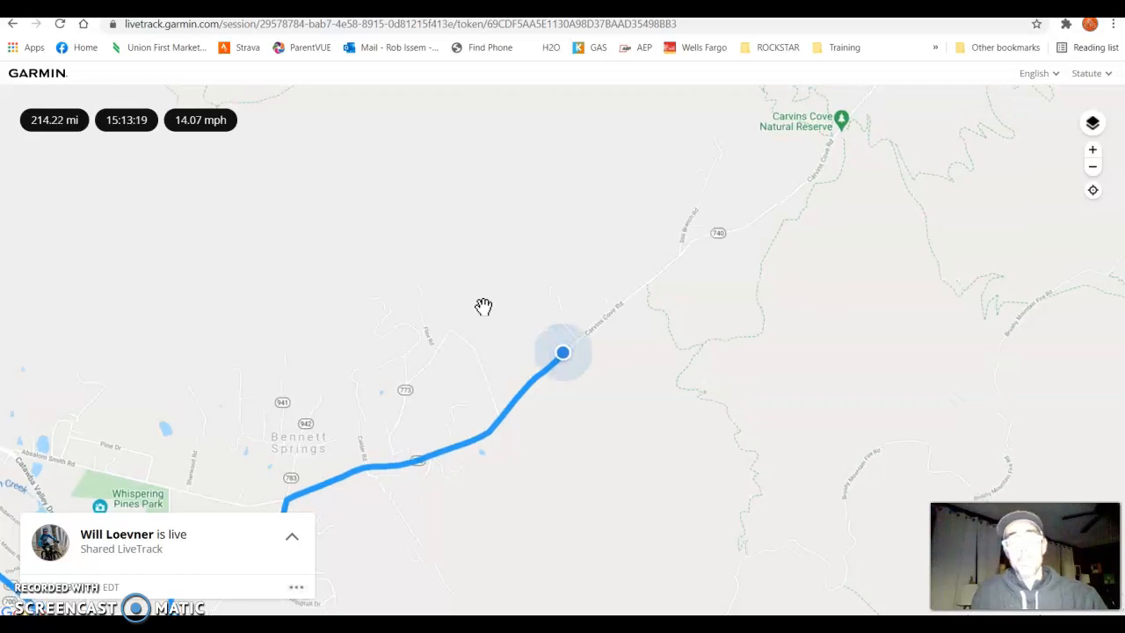
mouse_move(487, 313)
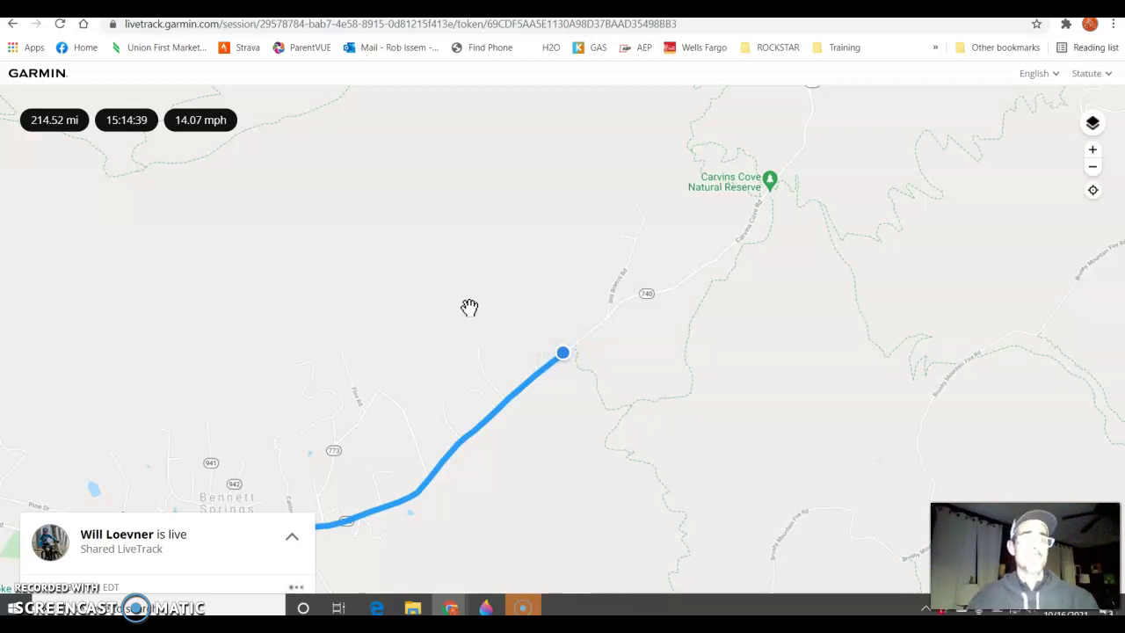
left_click(561, 352)
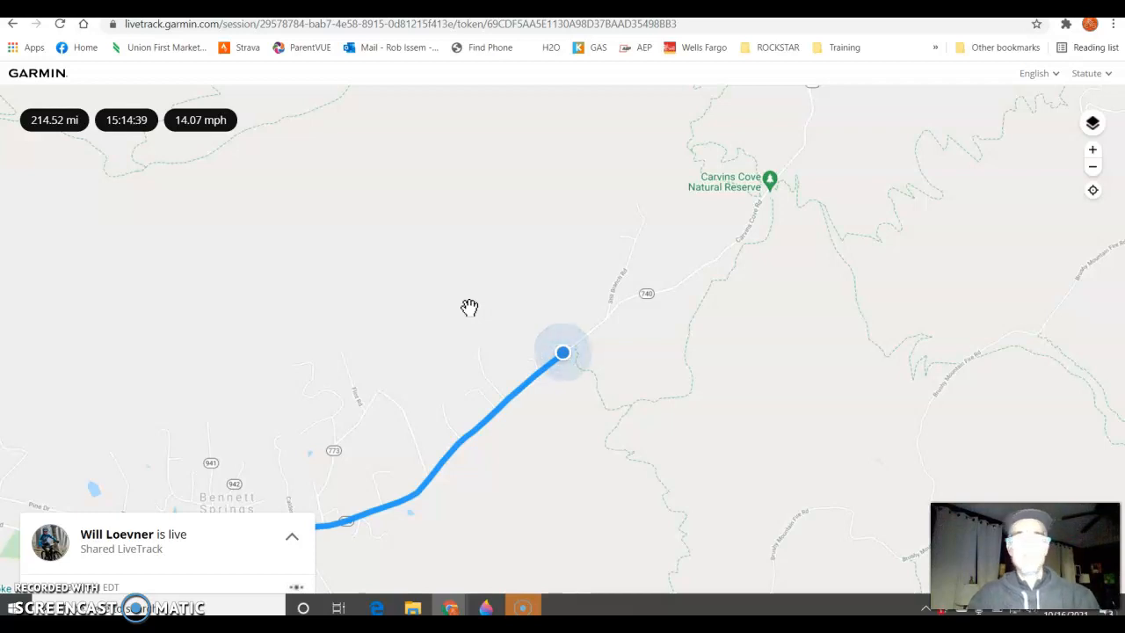